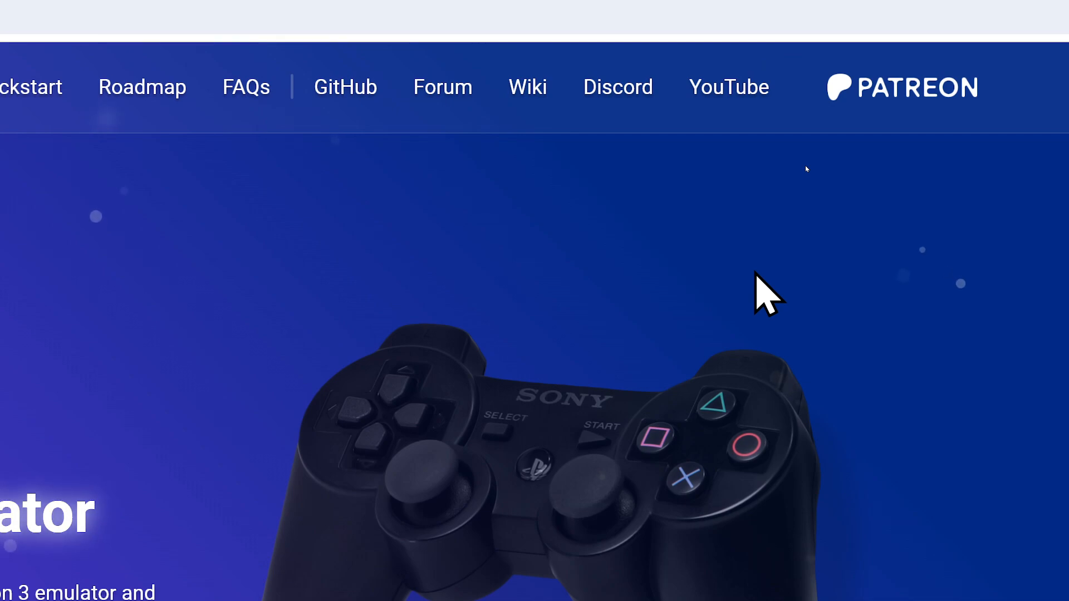
{"action": "mouse_move", "coordinate": [757, 221]}
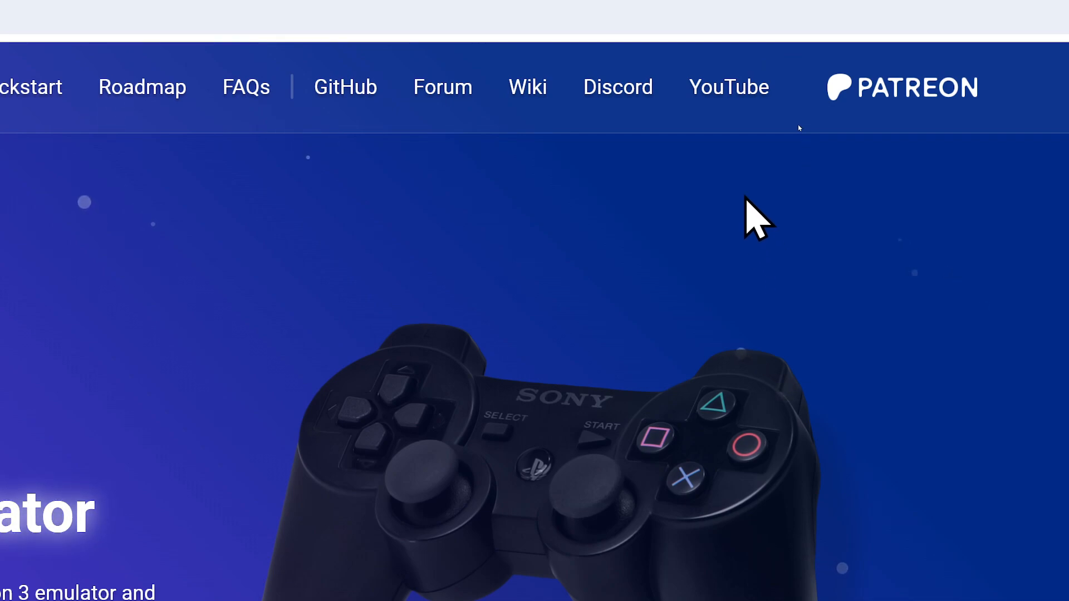
Step: Keep the Killzone 2 update .pkg that Chrome blocked as insecure
{"action": "left_click", "coordinate": [617, 86]}
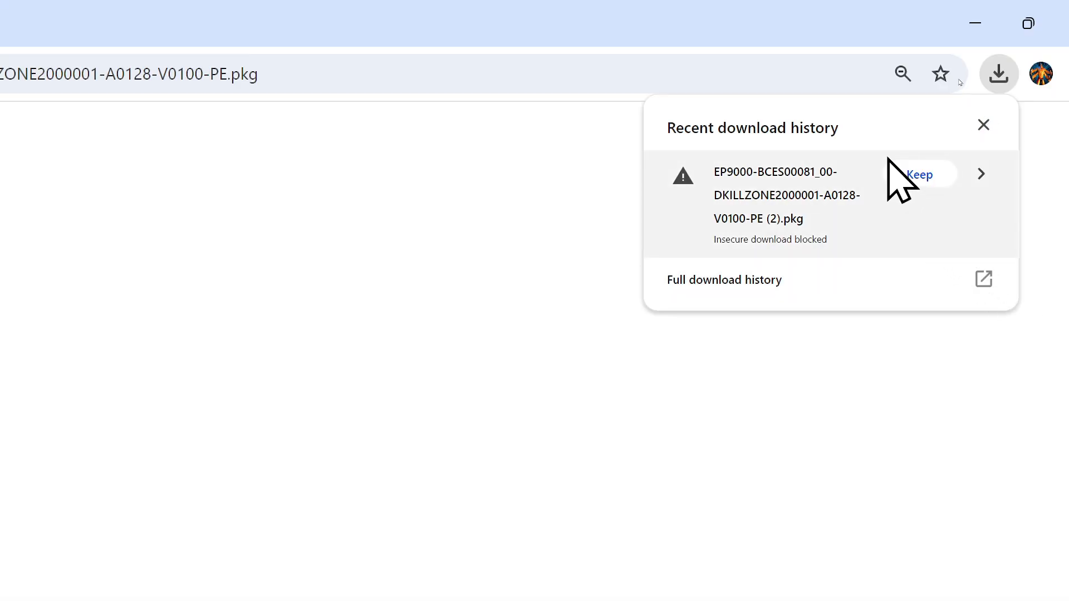
{"action": "mouse_move", "coordinate": [941, 205]}
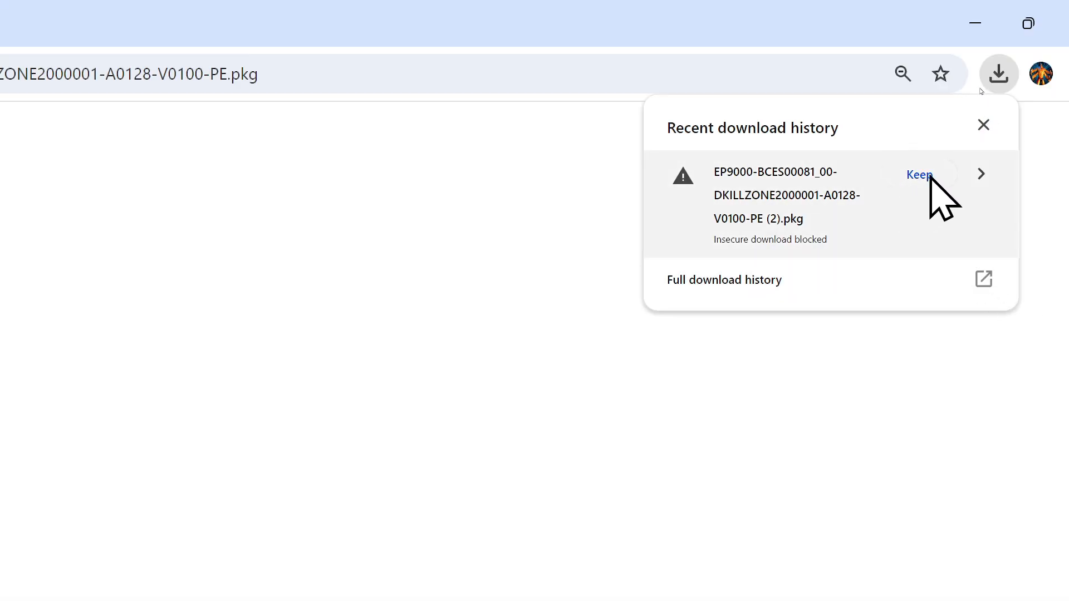
{"action": "left_click", "coordinate": [920, 175]}
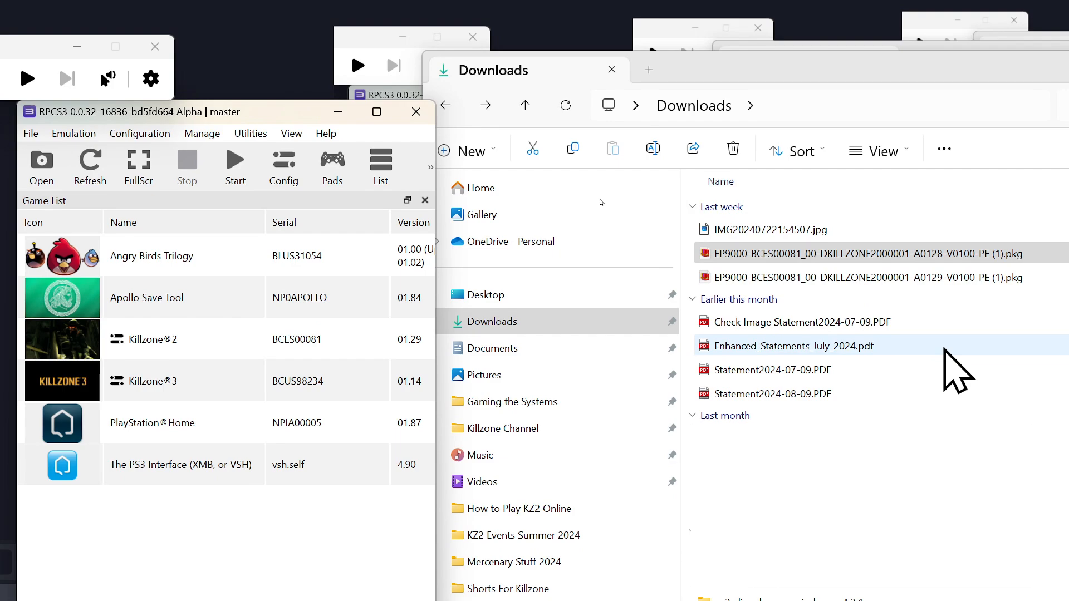
Step: Install the Killzone 2 version 01.28 update package for BCES00081 and confirm
{"action": "left_click", "coordinate": [861, 254]}
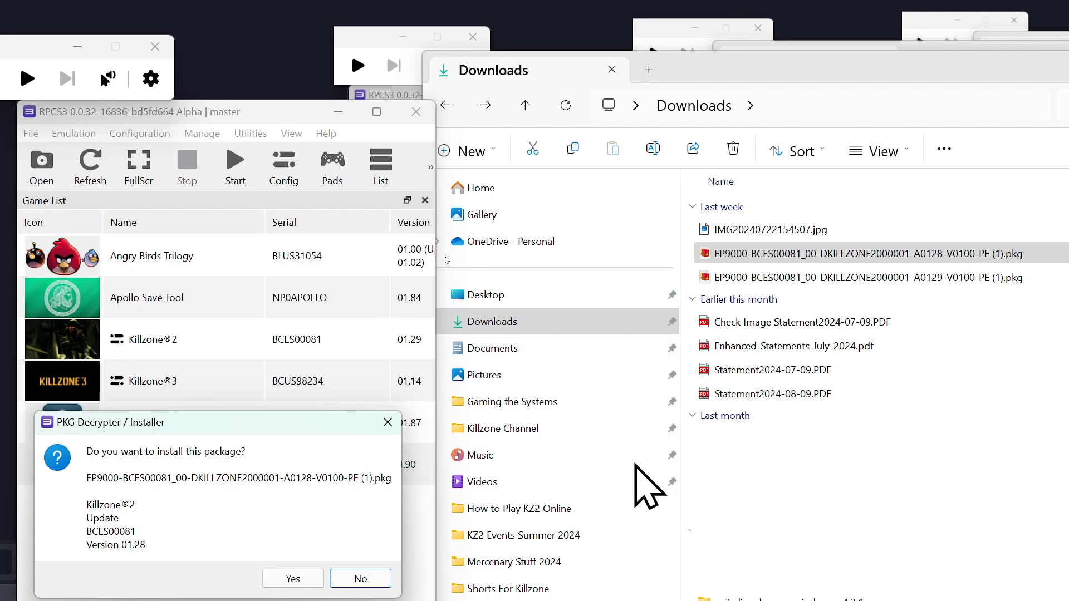
{"action": "left_click", "coordinate": [293, 578]}
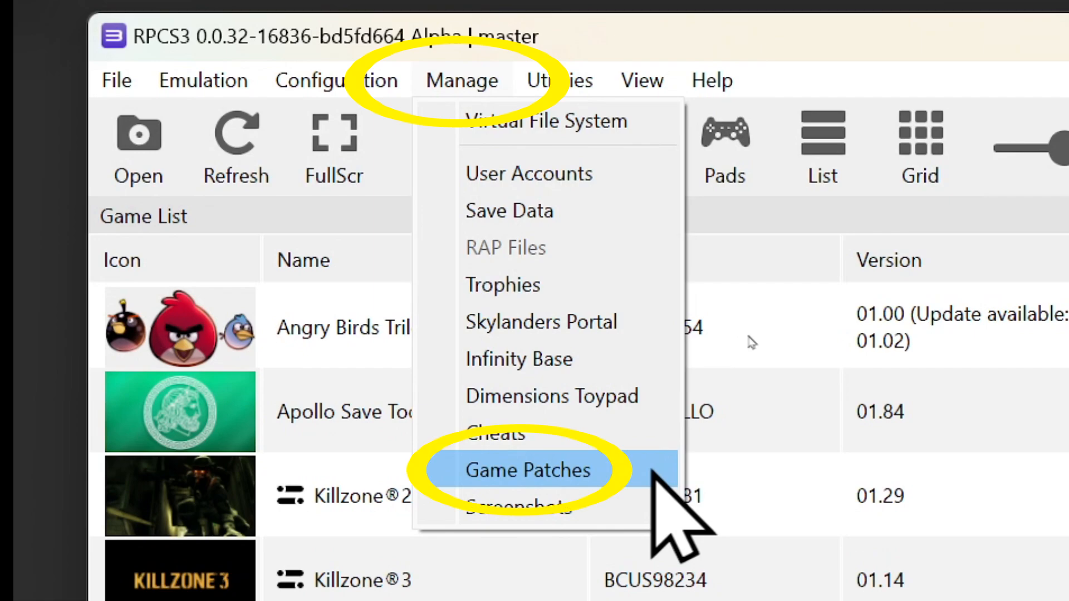
Step: Show Game Patches for Killzone 2 BCES00081 v.01.29 with Skip Intro enabled
{"action": "left_click", "coordinate": [527, 470]}
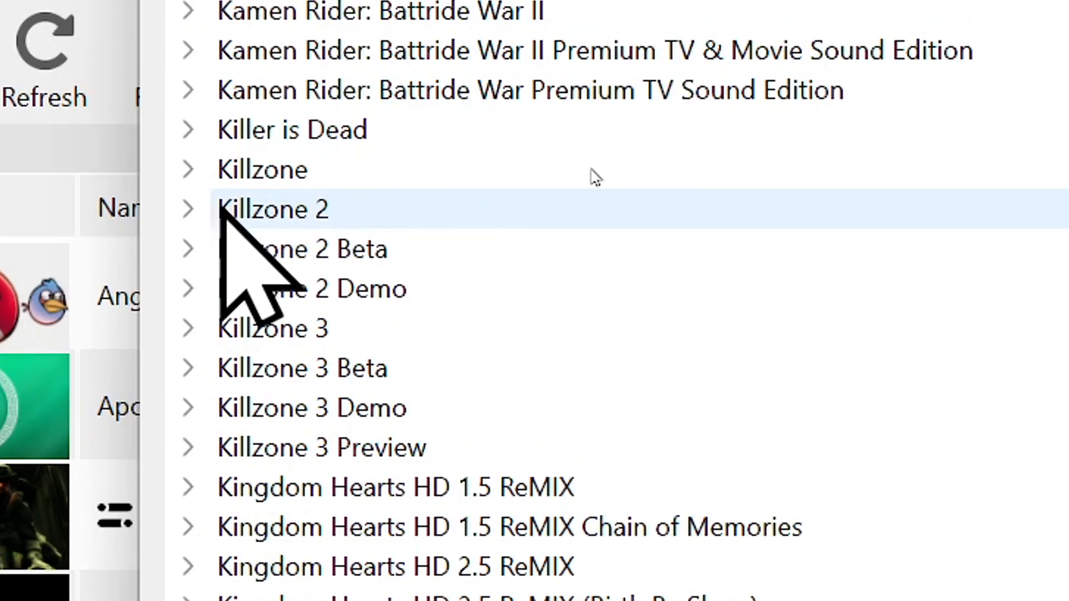
{"action": "left_click", "coordinate": [187, 210]}
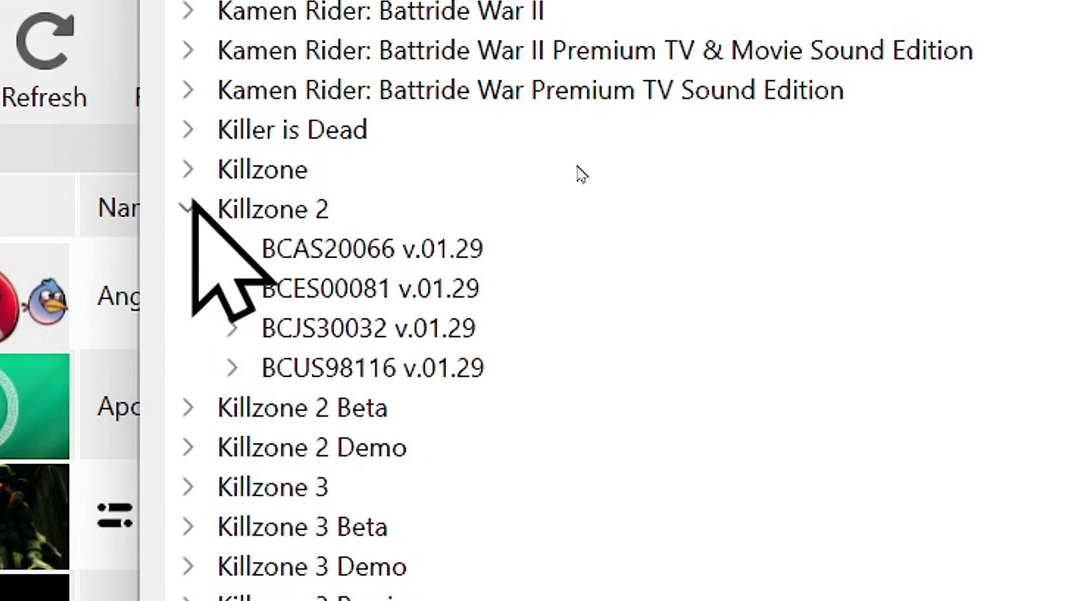
{"action": "left_click", "coordinate": [232, 288]}
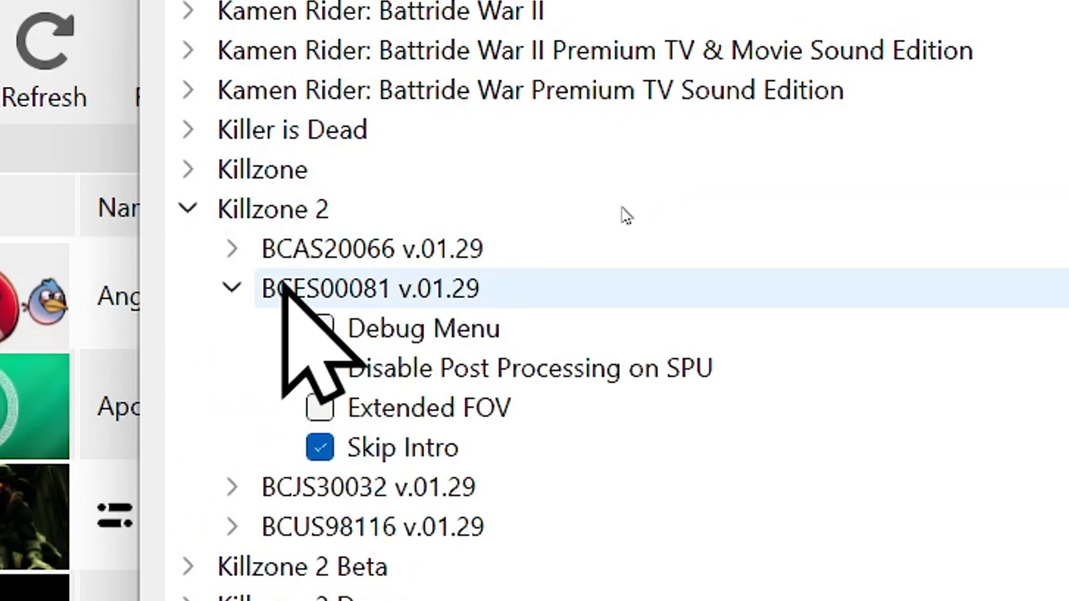
{"action": "left_click", "coordinate": [319, 368]}
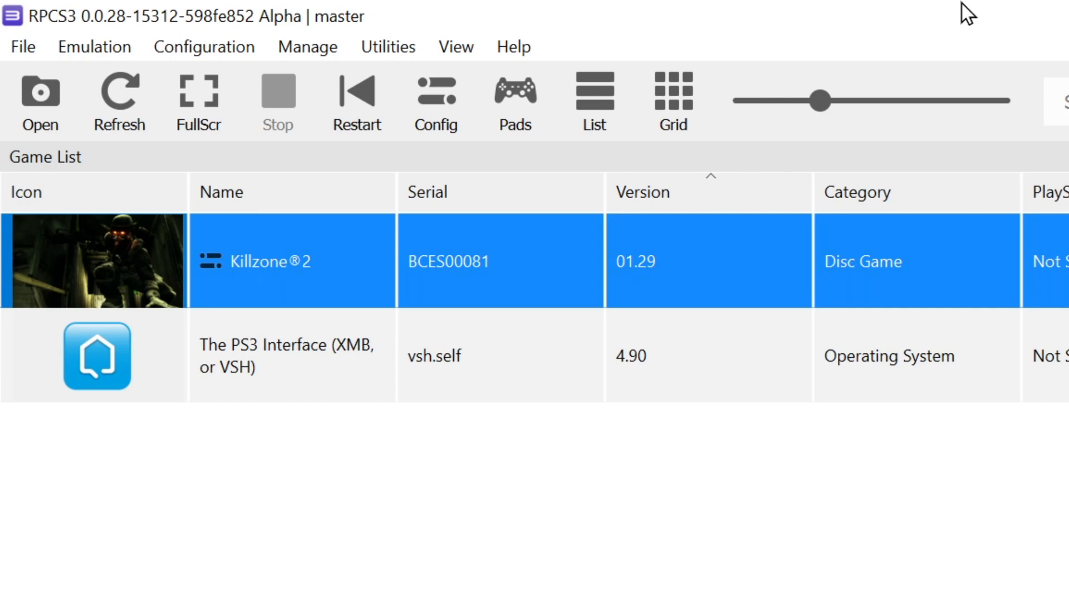
Step: Start creating a new RPCN account from the RPCN account options
{"action": "left_click", "coordinate": [204, 47]}
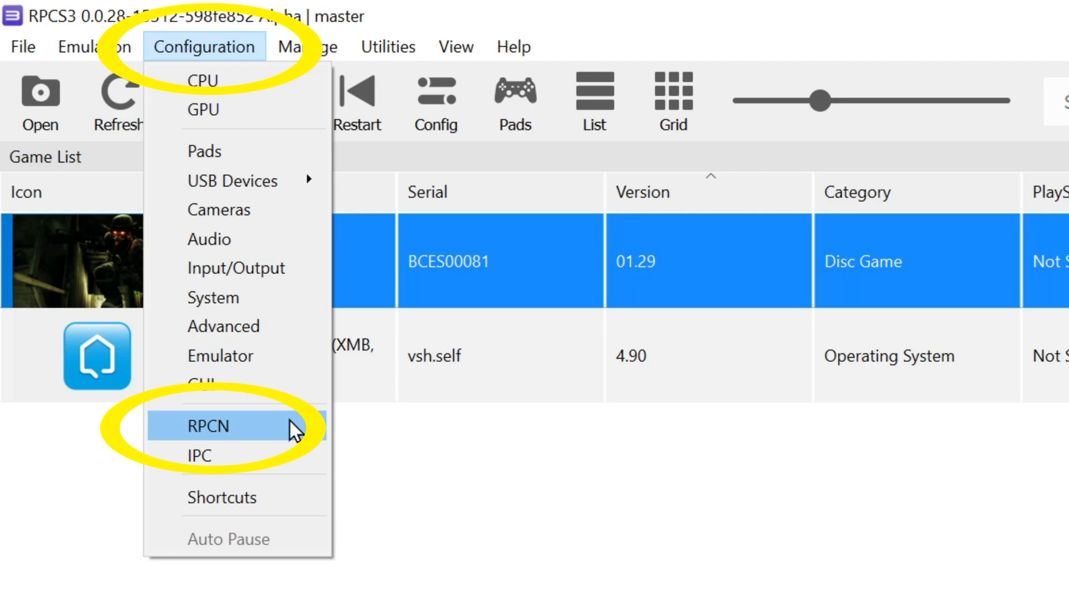
{"action": "left_click", "coordinate": [210, 426]}
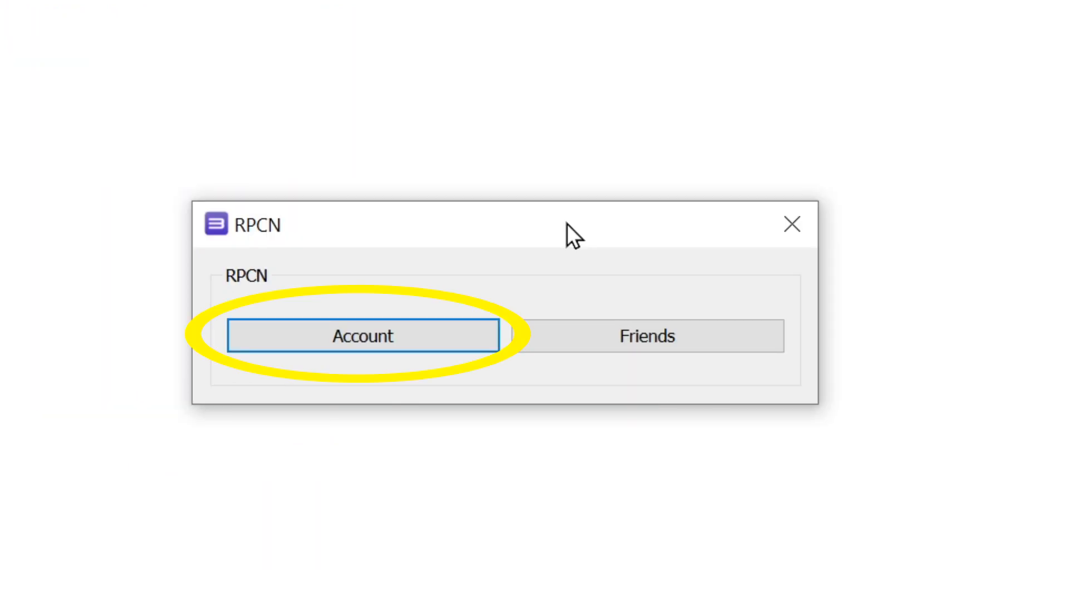
{"action": "left_click", "coordinate": [362, 335]}
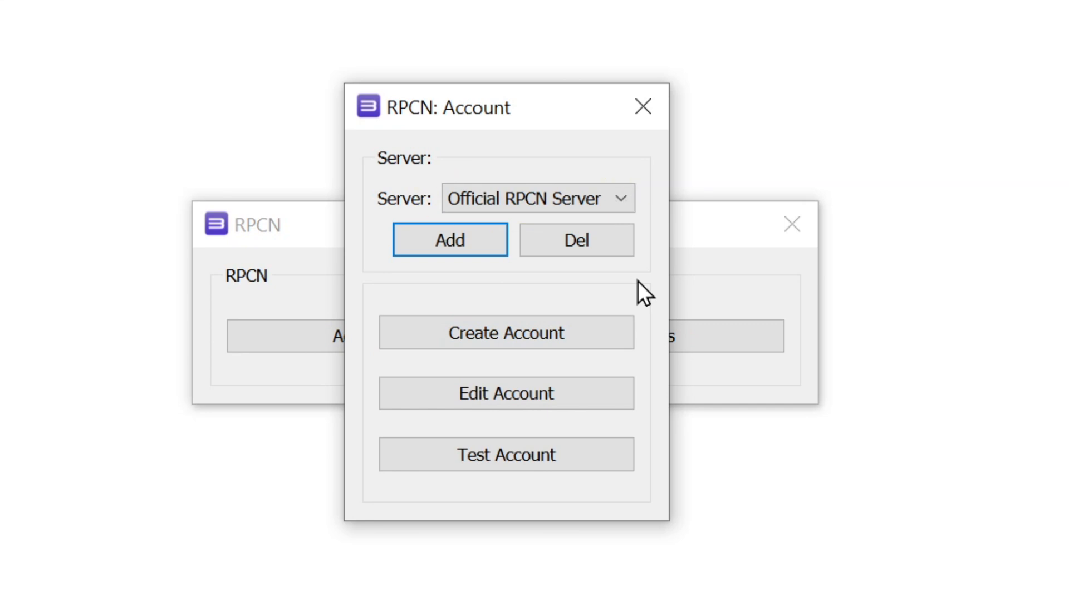
{"action": "left_click", "coordinate": [505, 333]}
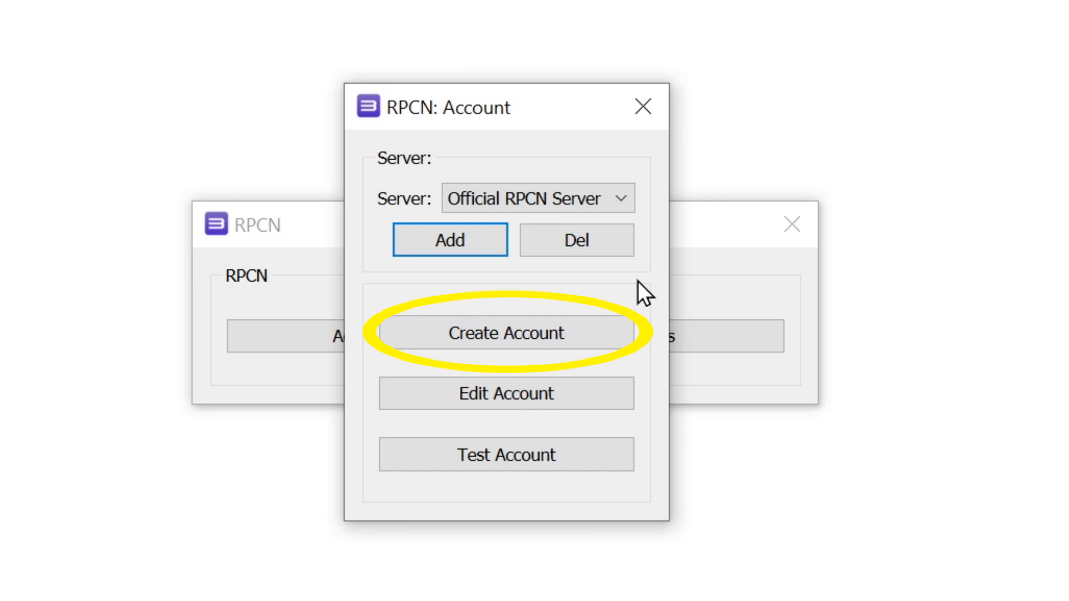
{"action": "left_click", "coordinate": [506, 333]}
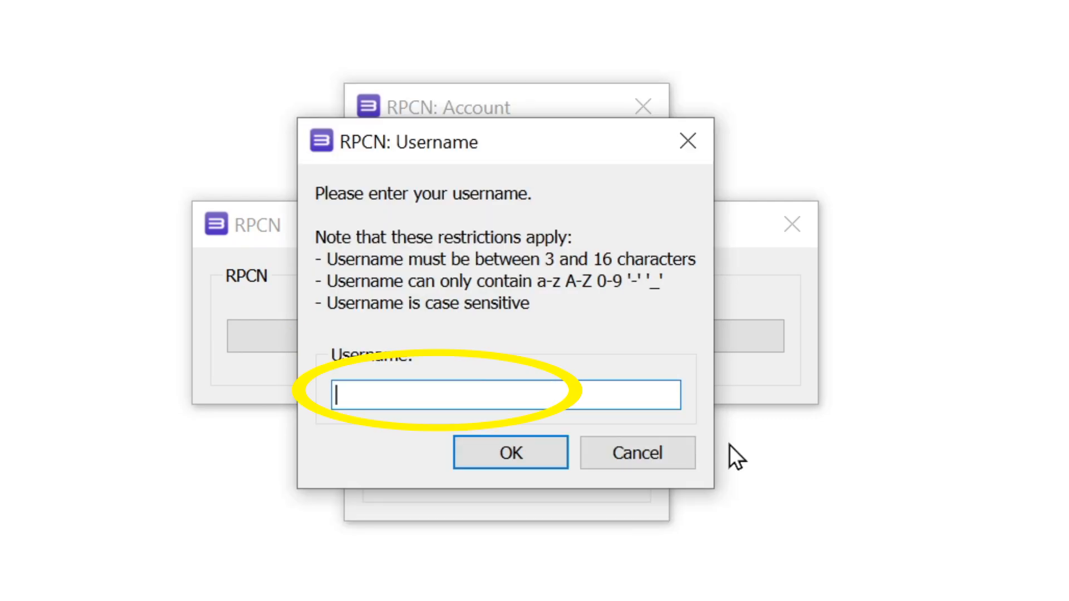
Step: Create the account with username DreamcastNut, password and email, and approve it
{"action": "type", "text": "DreamcastNut"}
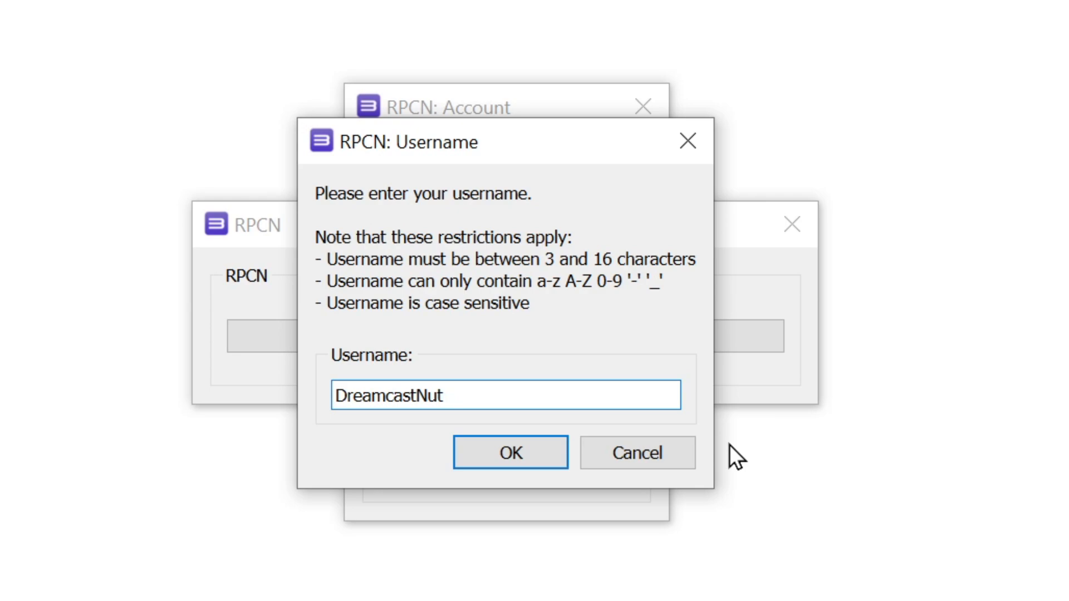
{"action": "left_click", "coordinate": [510, 453]}
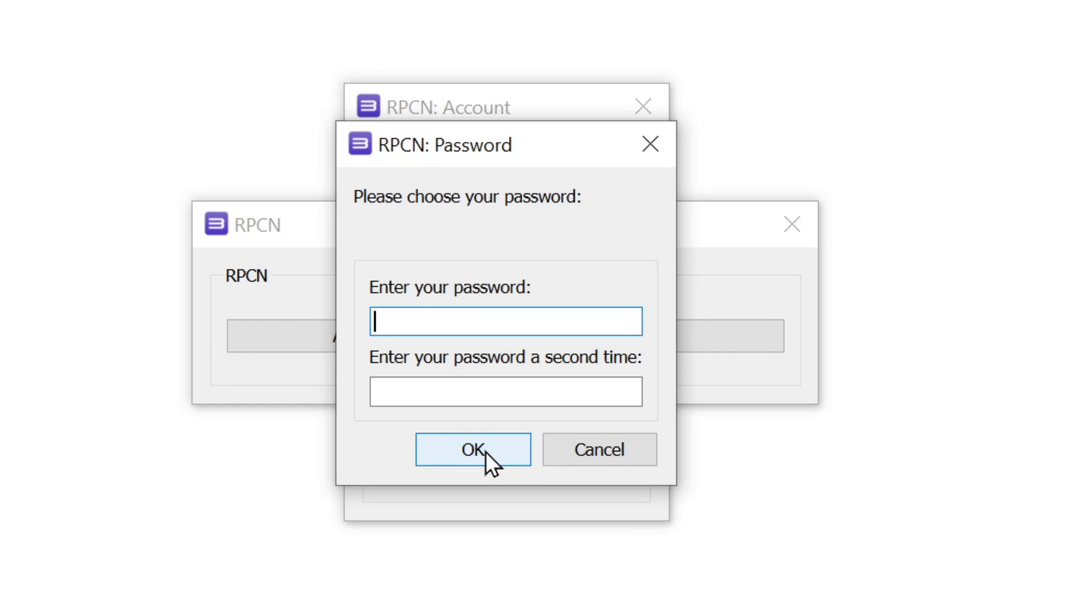
{"action": "left_click", "coordinate": [472, 449]}
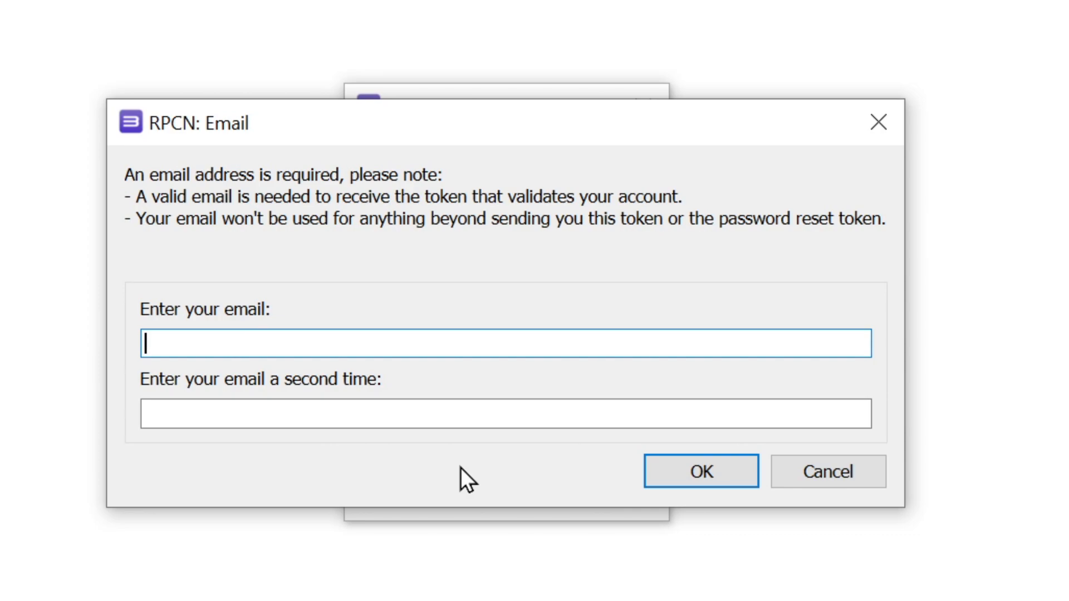
{"action": "left_click", "coordinate": [701, 471]}
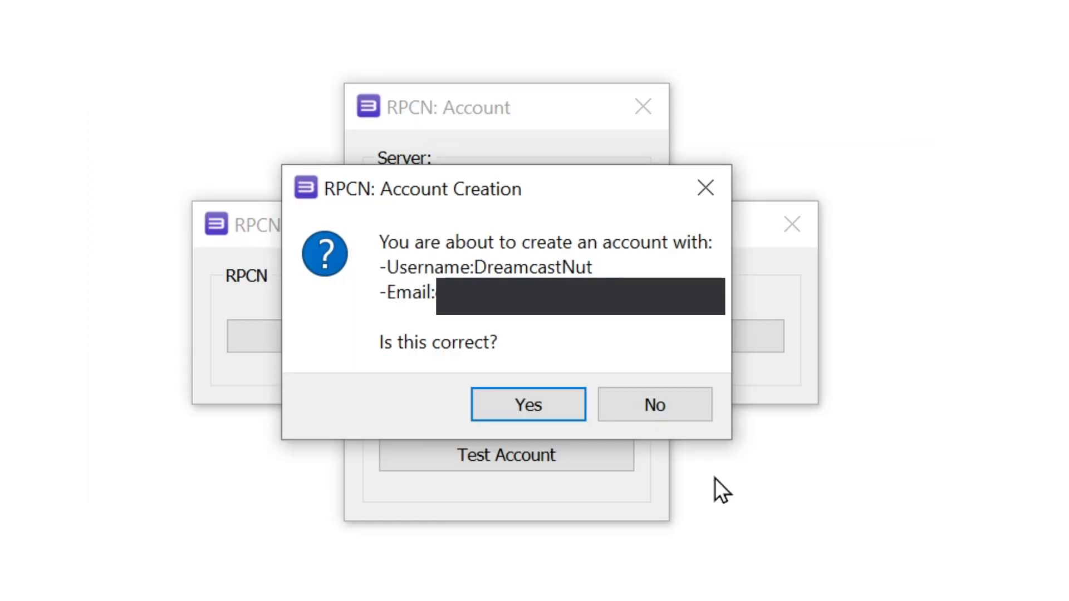
{"action": "left_click", "coordinate": [527, 403]}
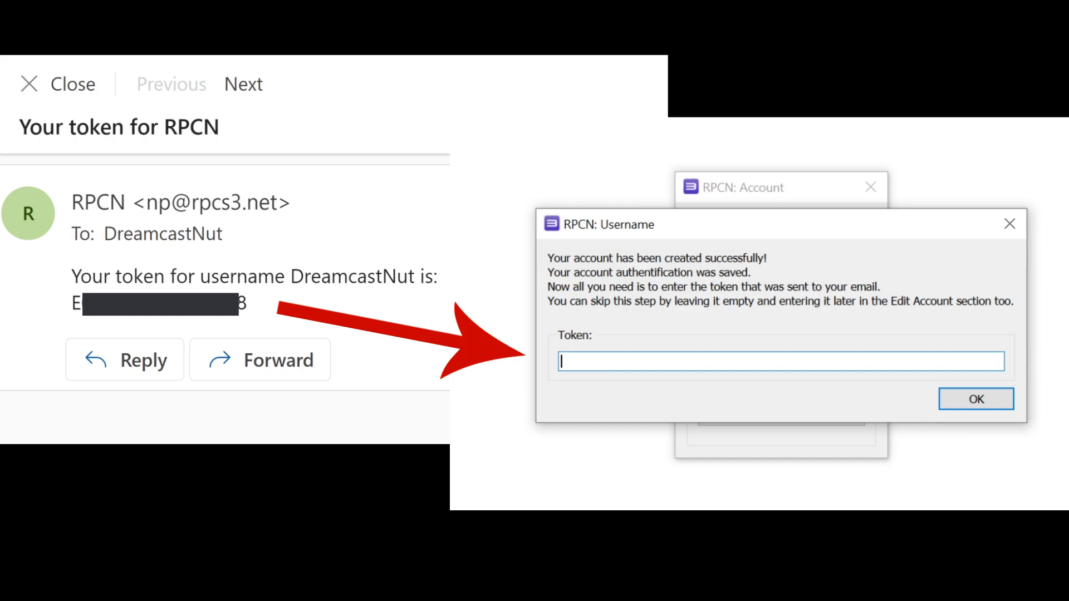
Step: Submit the emailed token to validate the DreamcastNut RPCN account
{"action": "left_click", "coordinate": [974, 399]}
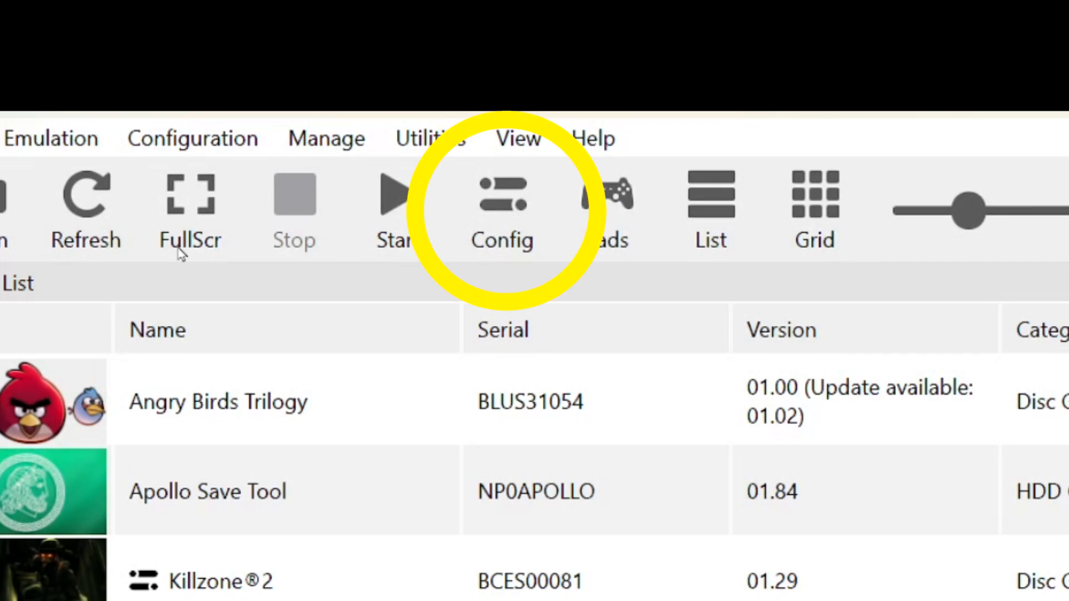
Step: Set network status Connected, PSN status RPCN, DNS 67.222.156.250 with UPnP enabled
{"action": "left_click", "coordinate": [502, 205]}
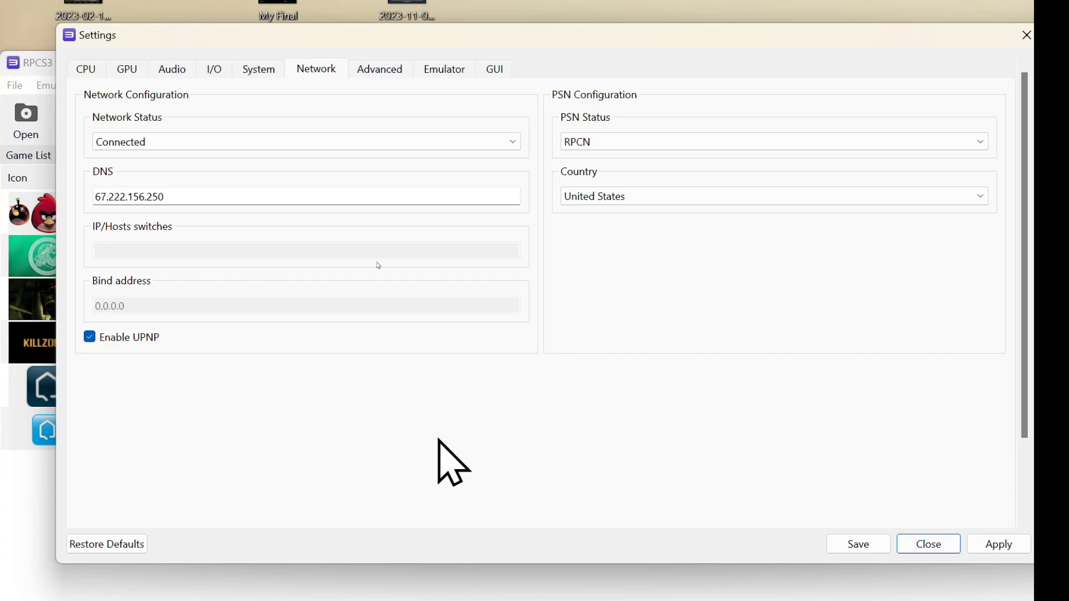
{"action": "right_click", "coordinate": [279, 222]}
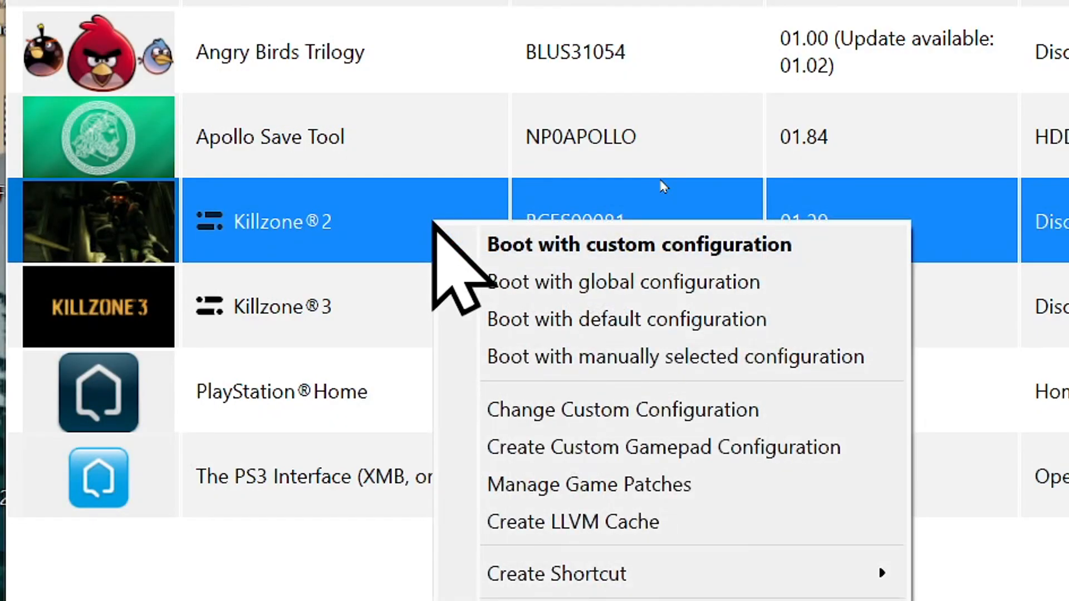
{"action": "mouse_move", "coordinate": [627, 320]}
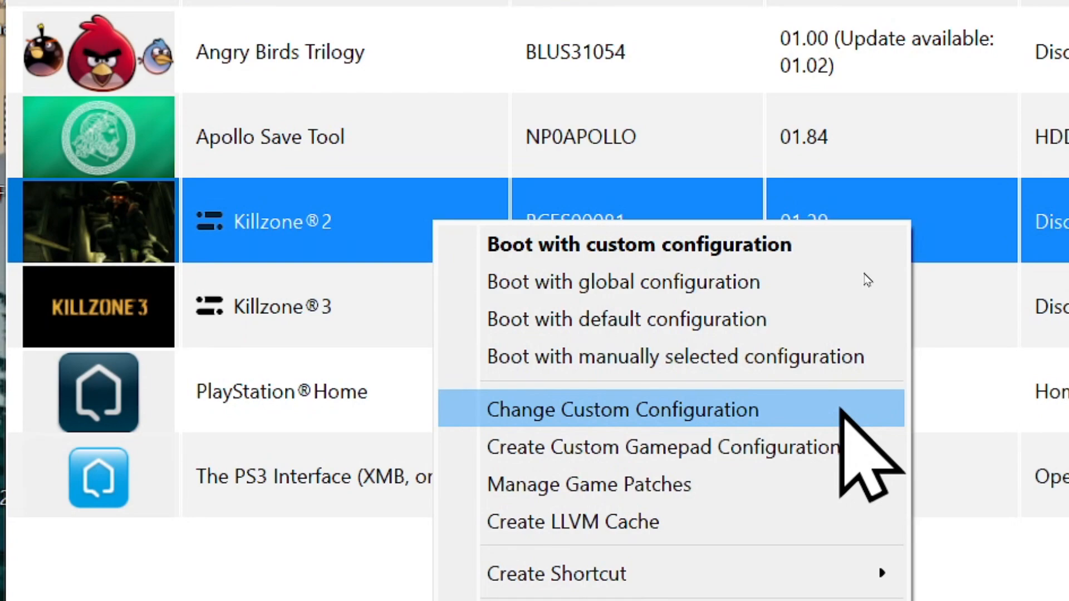
Step: Choose Change Custom Configuration for Killzone 2 from the game list
{"action": "left_click", "coordinate": [614, 410]}
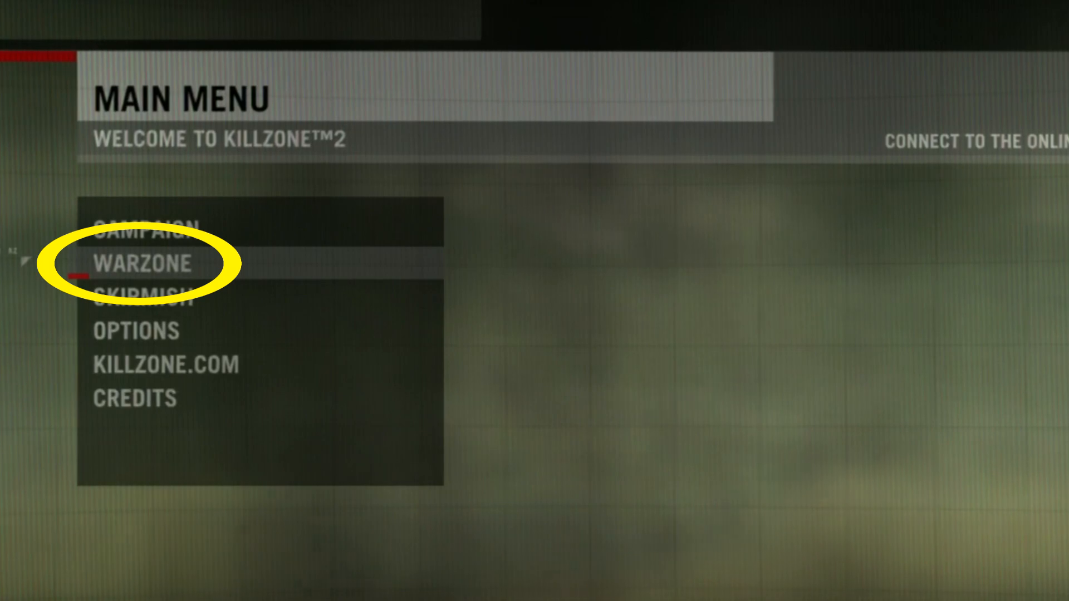
Step: Enter Warzone, pick the Killzone 2 NA region and reach the Play options
{"action": "left_click", "coordinate": [142, 265]}
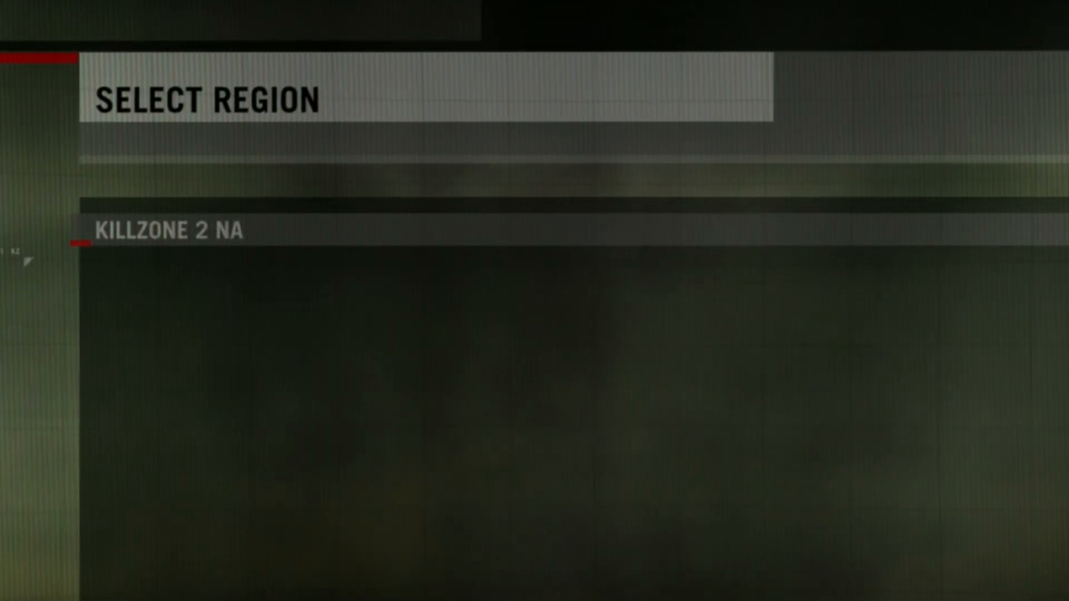
{"action": "left_click", "coordinate": [167, 229]}
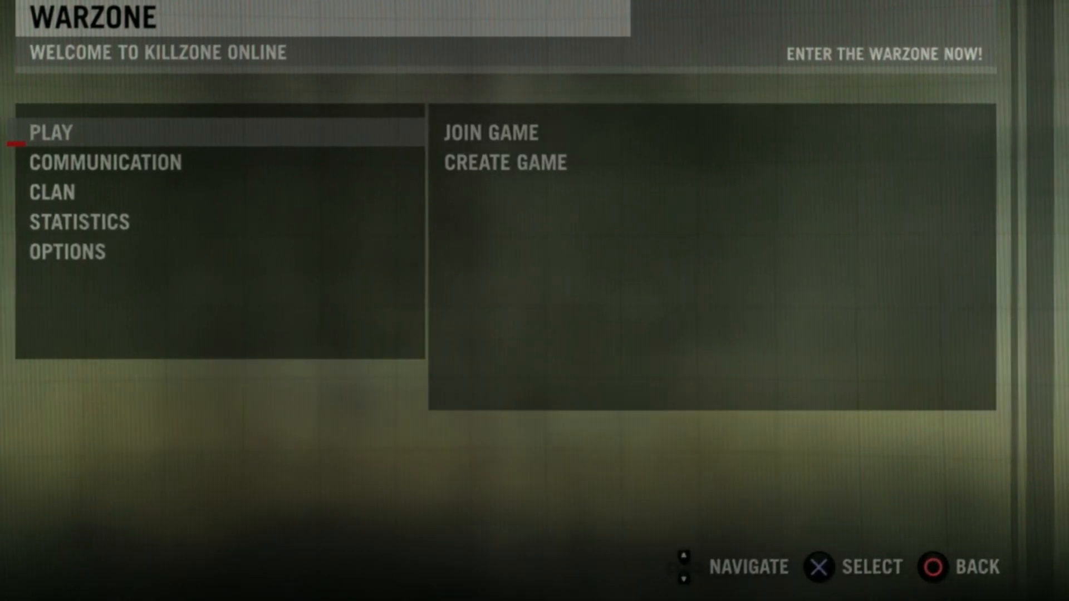
{"action": "left_click", "coordinate": [490, 133]}
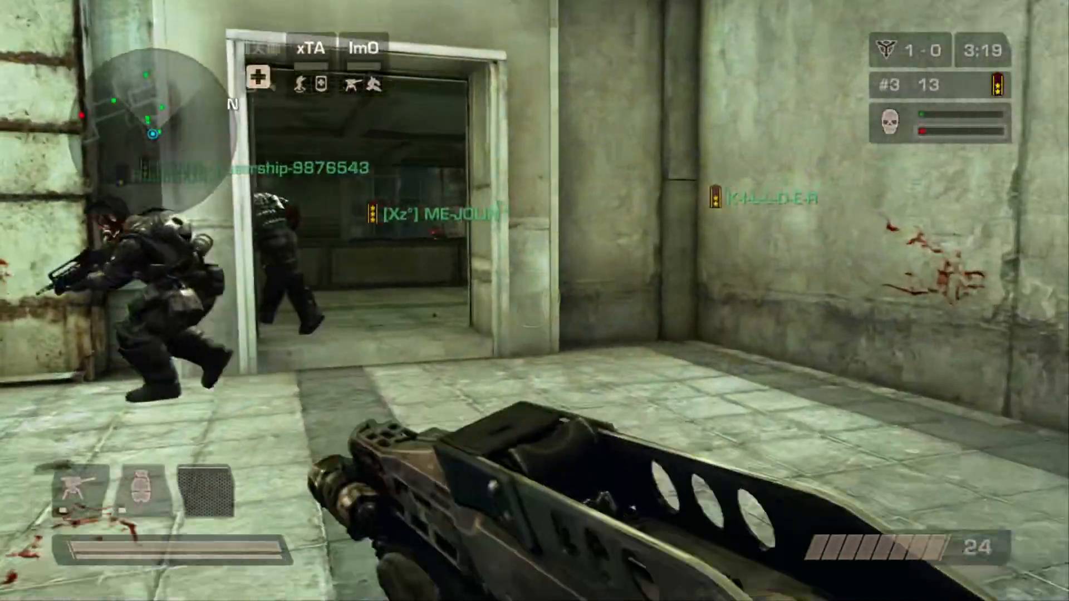
{"action": "mouse_move", "coordinate": [535, 301]}
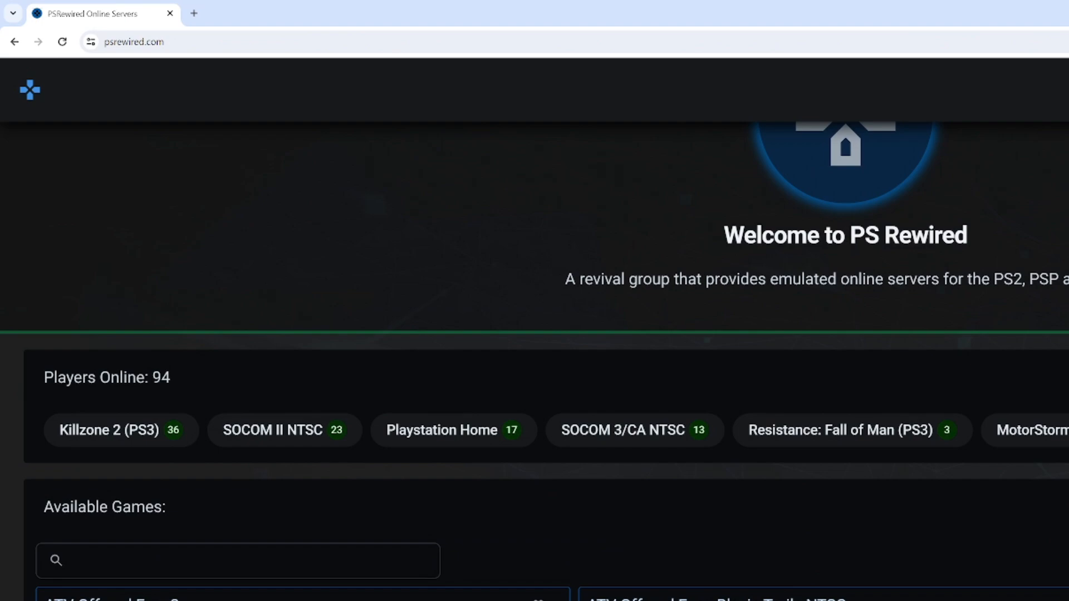
Step: Check the Killzone 2 (PS3) online player count on psrewired.com
{"action": "left_click", "coordinate": [111, 430]}
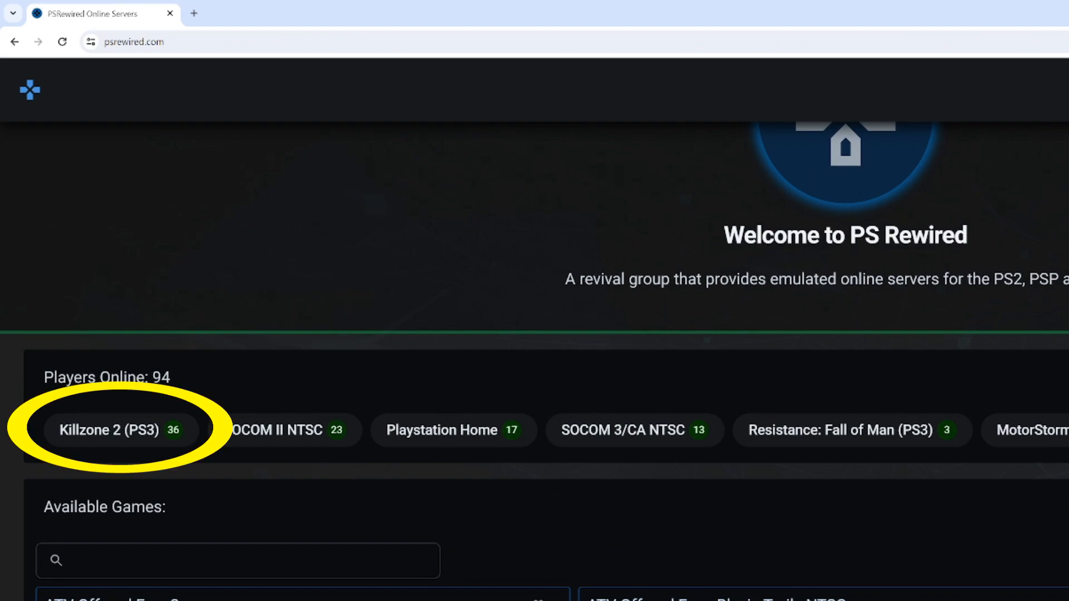
{"action": "left_click", "coordinate": [111, 430]}
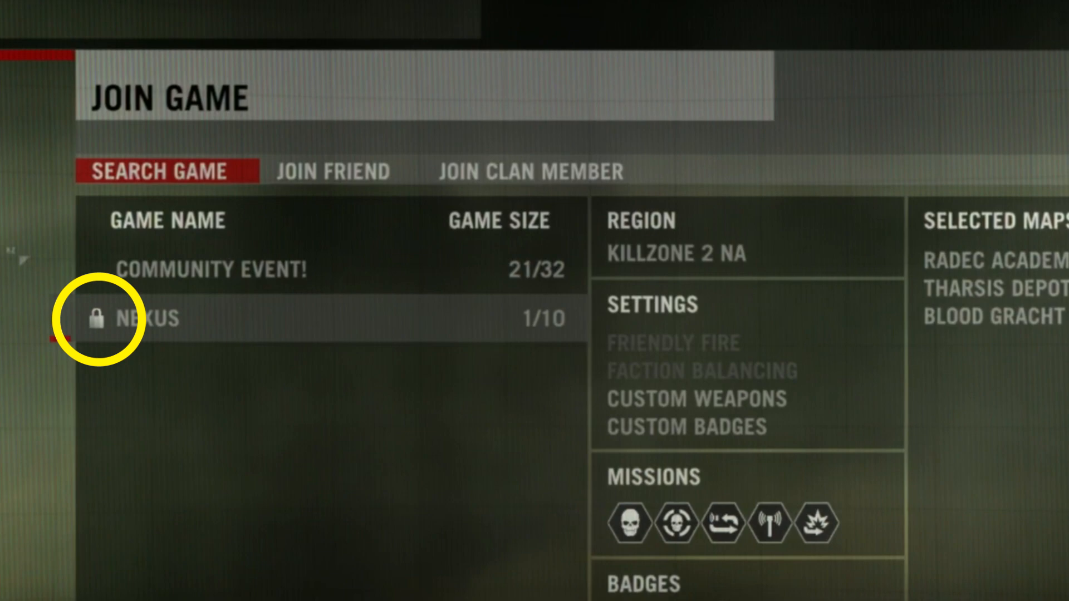
Step: Select the password-locked NEXUS game in the Warzone search list
{"action": "left_click", "coordinate": [144, 317]}
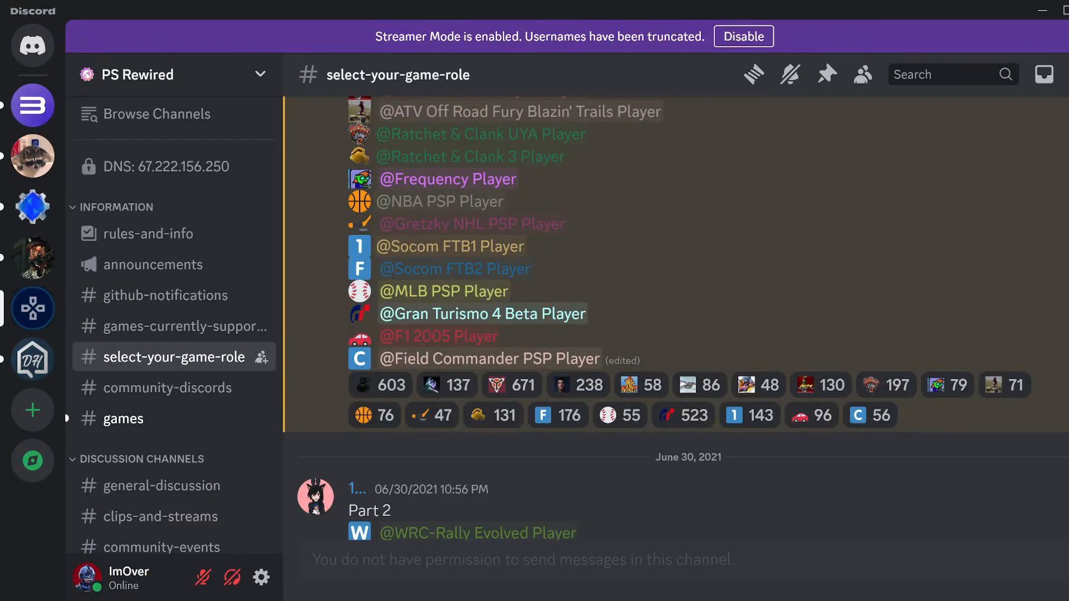
{"action": "mouse_move", "coordinate": [646, 294]}
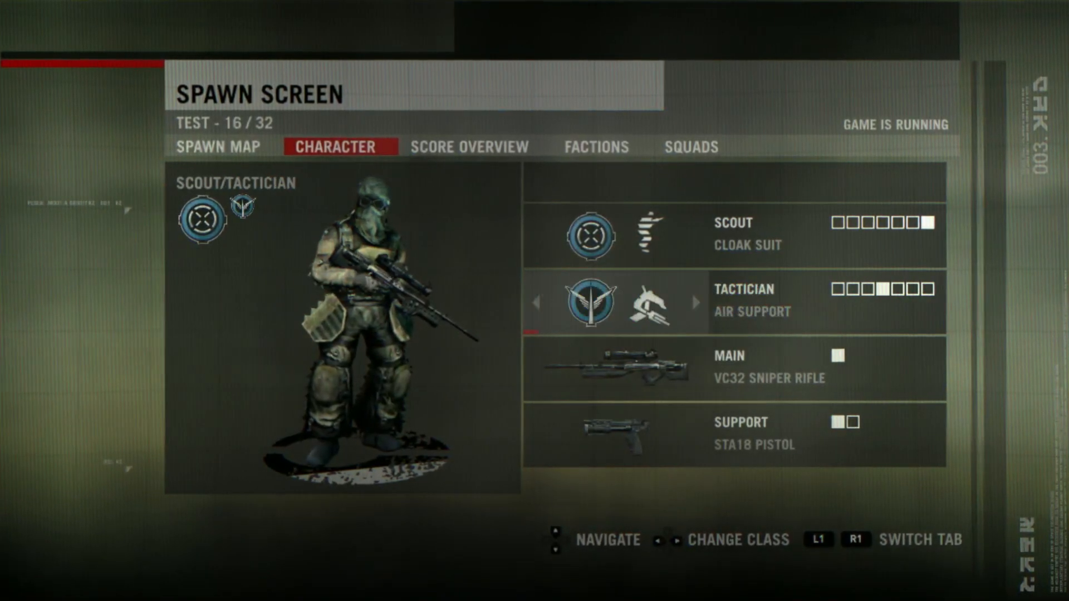
Step: Switch the character class to Medic on the Spawn Screen and play the Search & Retrieve round
{"action": "key", "text": "Right"}
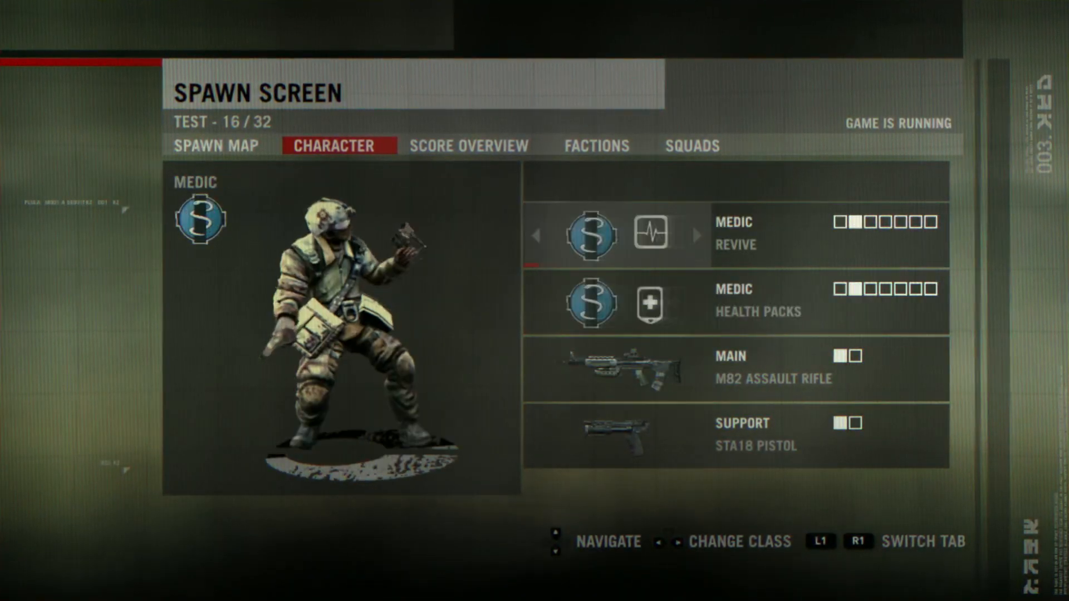
{"action": "key", "text": "right"}
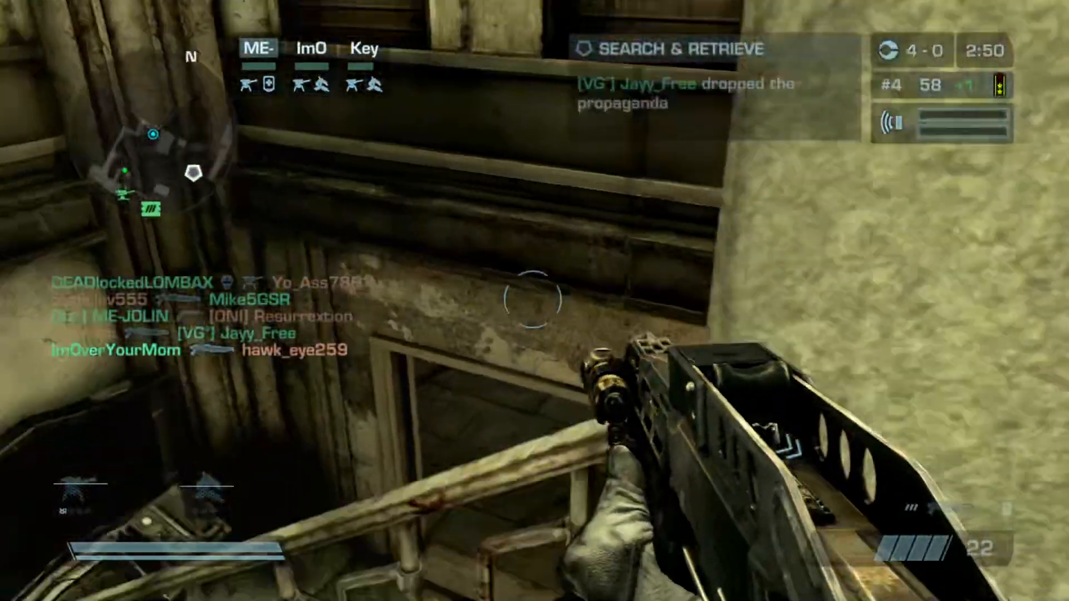
{"action": "left_click", "coordinate": [534, 301]}
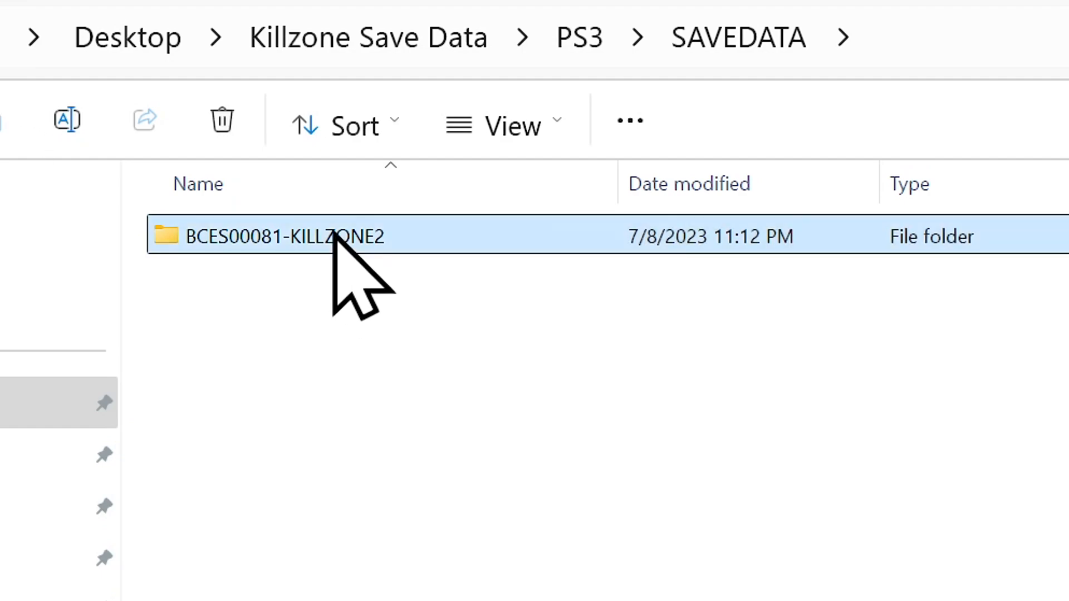
Step: Open the BCES00081-KILLZONE2 save folder showing PARAM.SFO, PROFILE.DAT and other files
{"action": "double_click", "coordinate": [280, 236]}
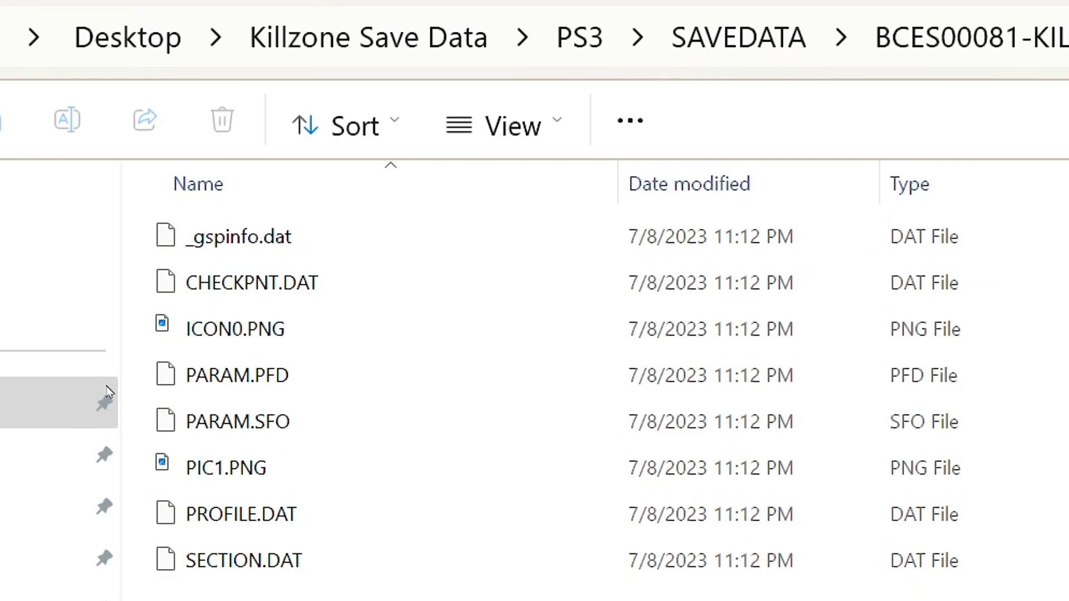
{"action": "left_click", "coordinate": [363, 76]}
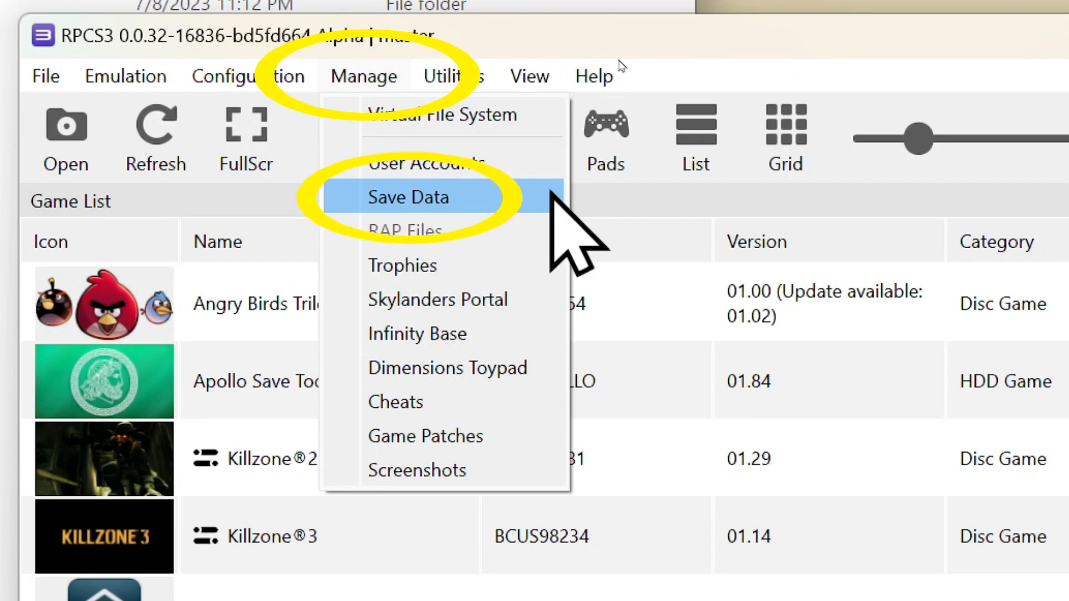
Step: Open the emulator's save data manager from Manage > Save Data
{"action": "left_click", "coordinate": [408, 198]}
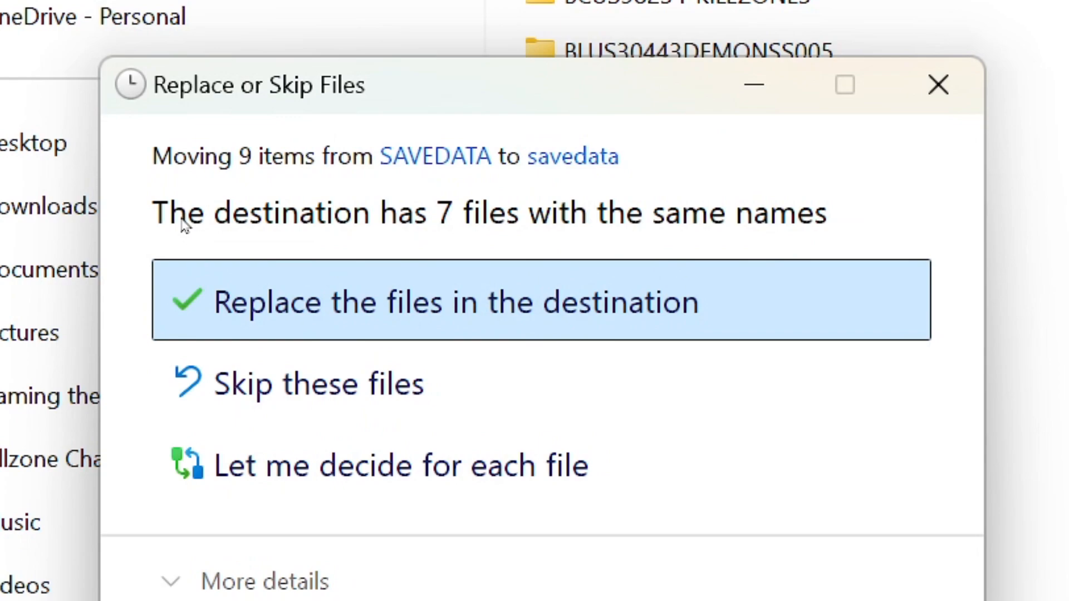
Step: Replace the emulator's existing Killzone 2 save files with the unlocked SAVEDATA contents
{"action": "left_click", "coordinate": [454, 302]}
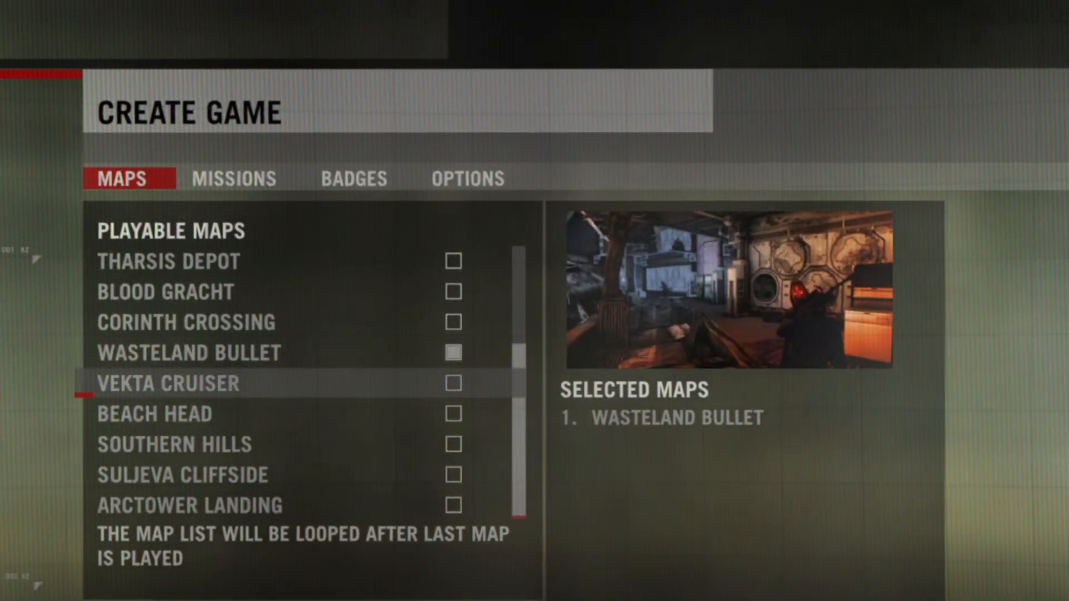
Step: Tick Vekta Cruiser, Beach Head, Suljeva Cliffside and Arctower Landing in the map rotation
{"action": "left_click", "coordinate": [451, 382]}
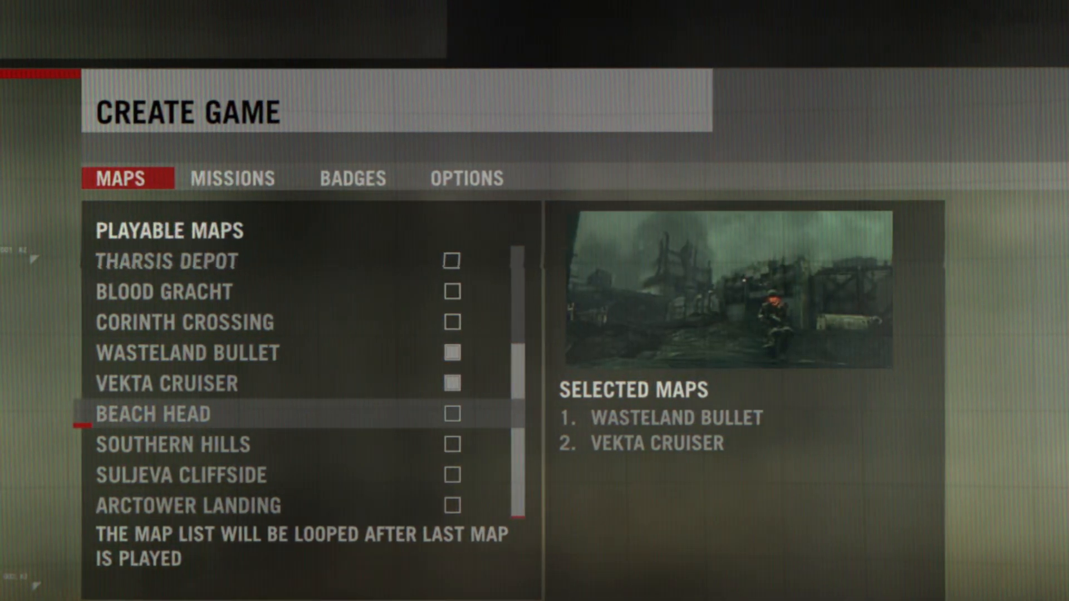
{"action": "left_click", "coordinate": [449, 414]}
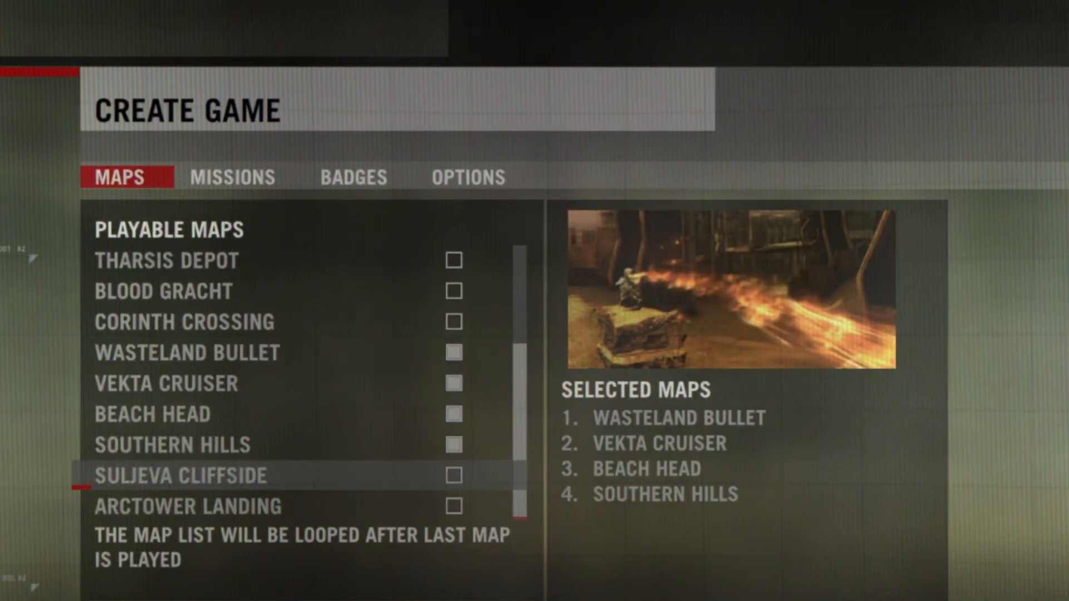
{"action": "left_click", "coordinate": [452, 476]}
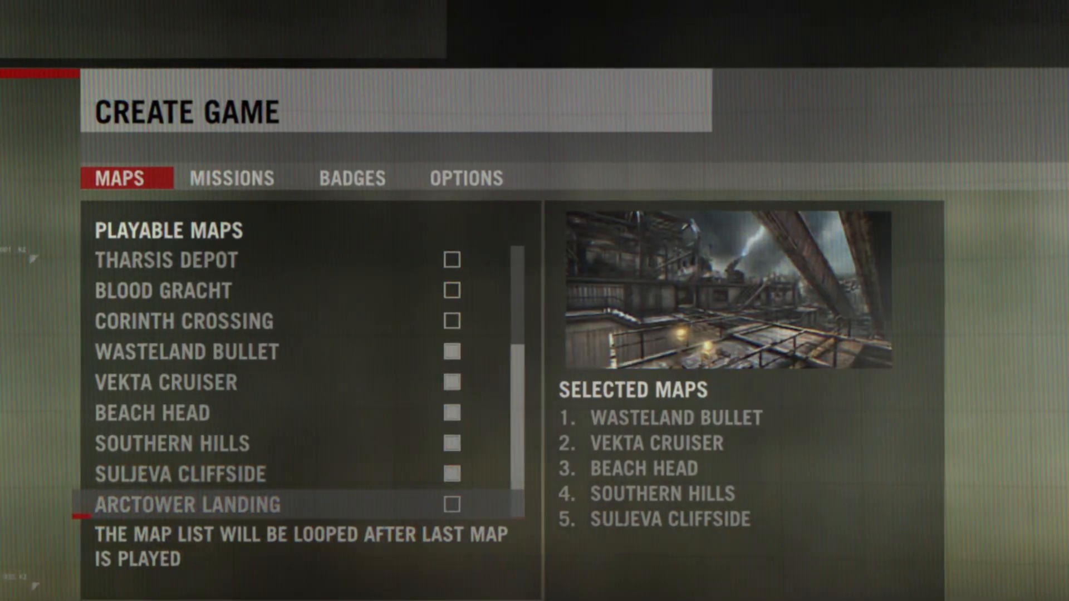
{"action": "left_click", "coordinate": [452, 504]}
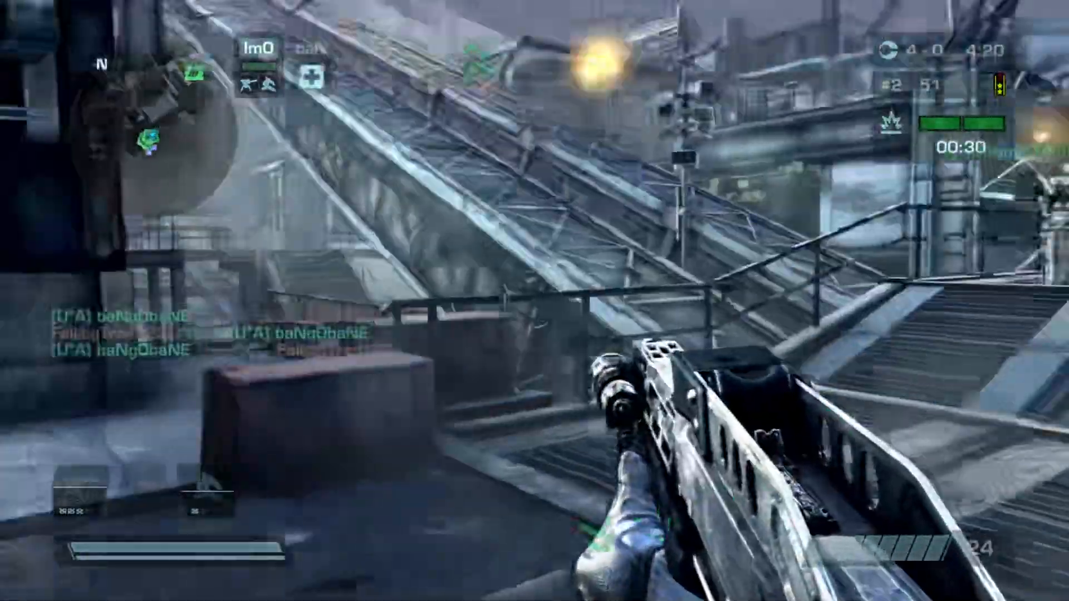
{"action": "mouse_move", "coordinate": [535, 301]}
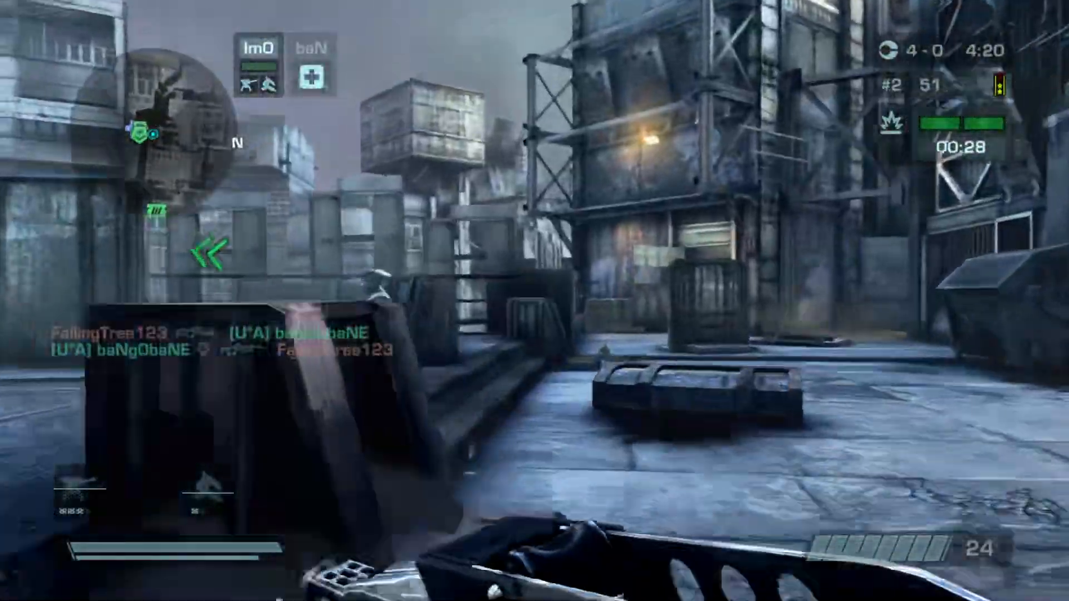